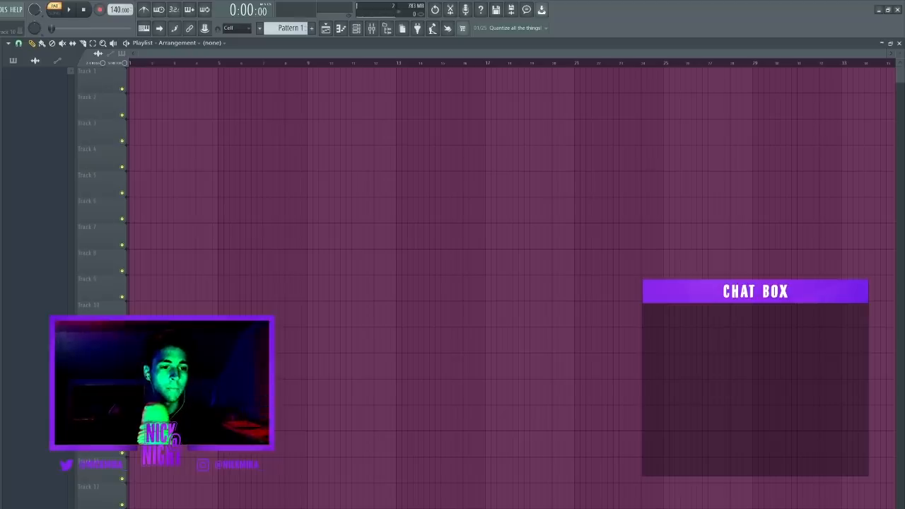
mouse_move(249, 304)
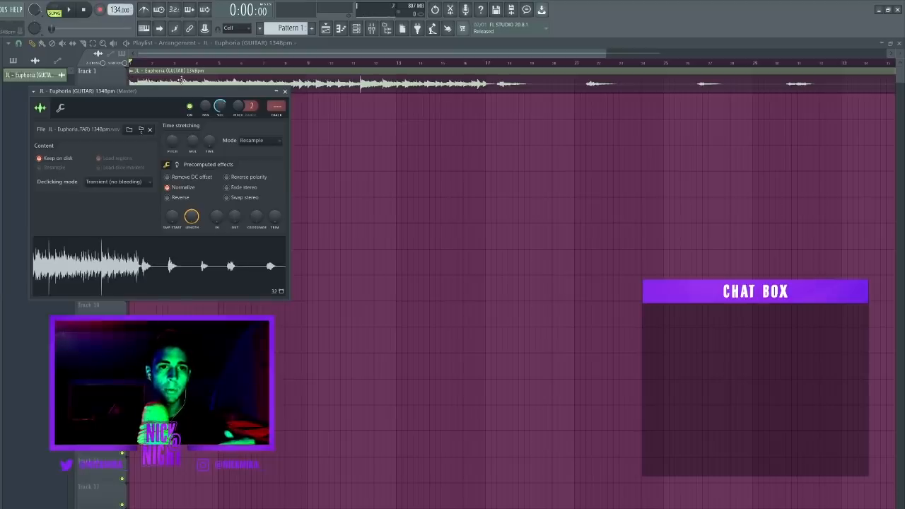
- Switch the guitar sample's time-stretching mode to Stretch
left_click(262, 140)
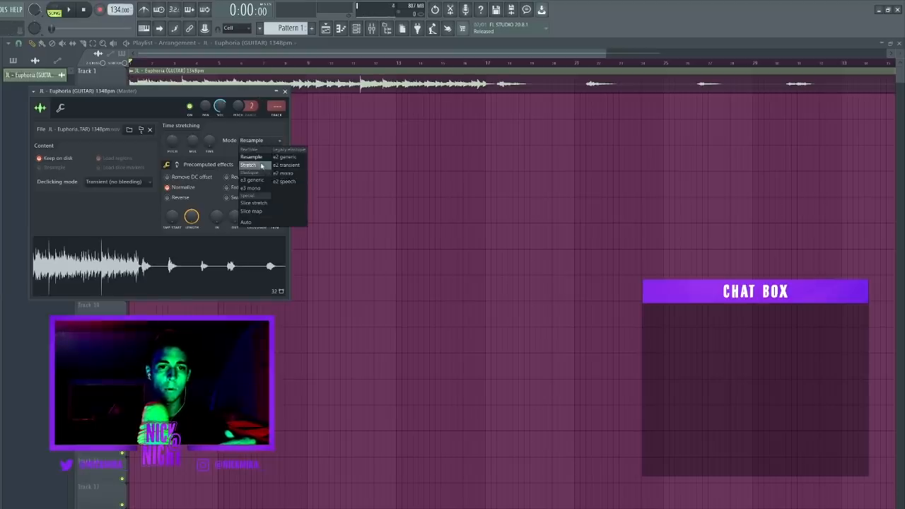
left_click(283, 91)
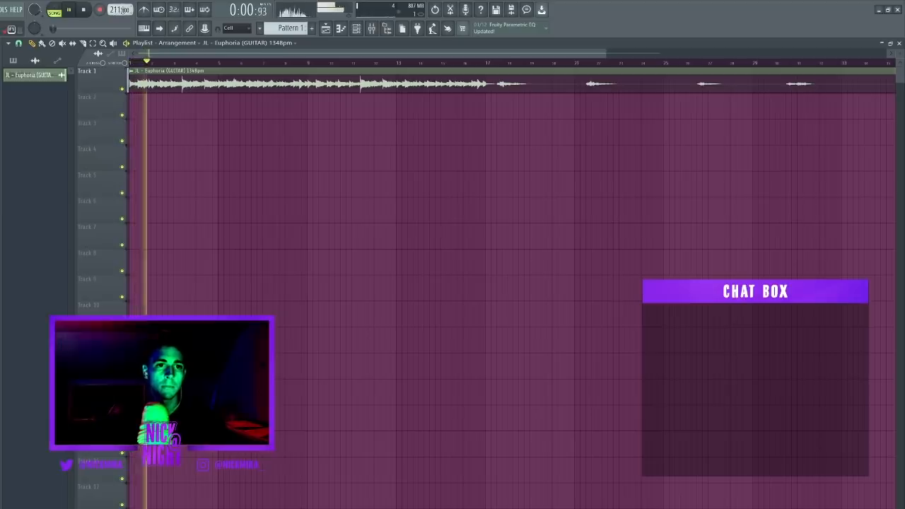
right_click(119, 11)
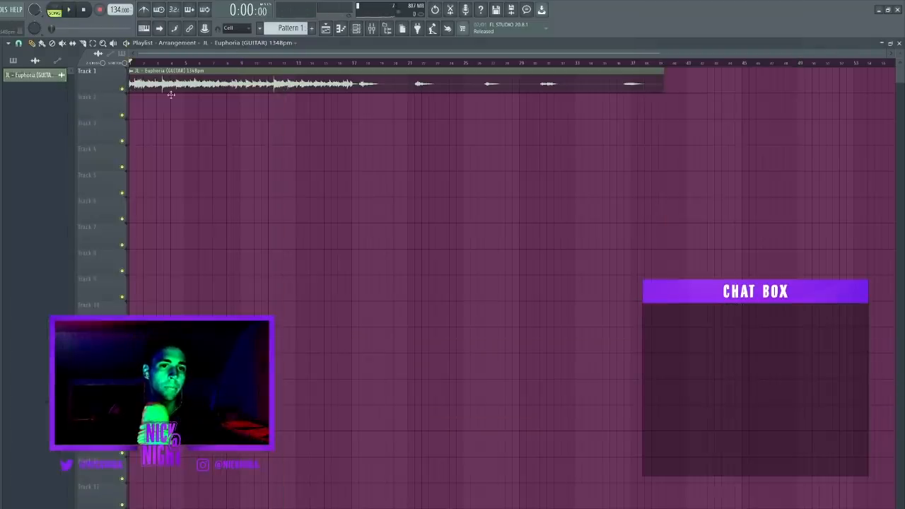
mouse_move(167, 99)
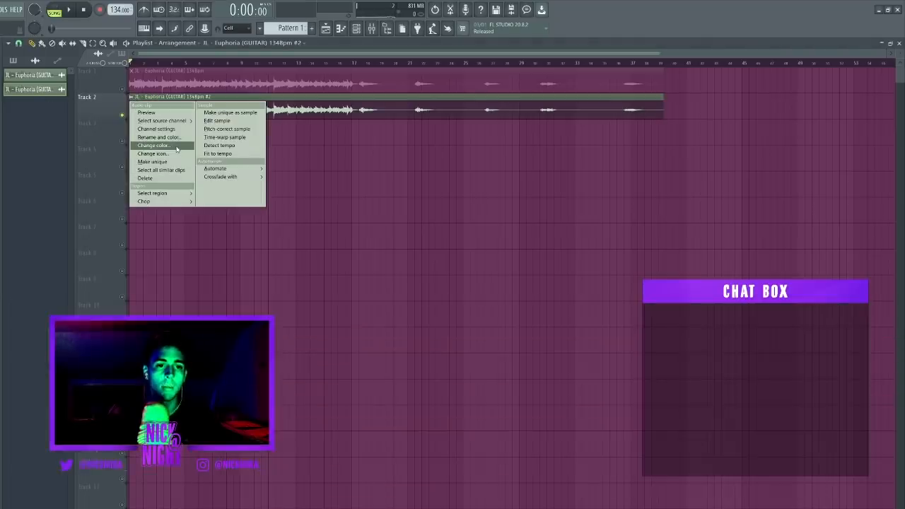
- Colour the copied guitar clip cyan and name it RIGHT LAYER
left_click(152, 145)
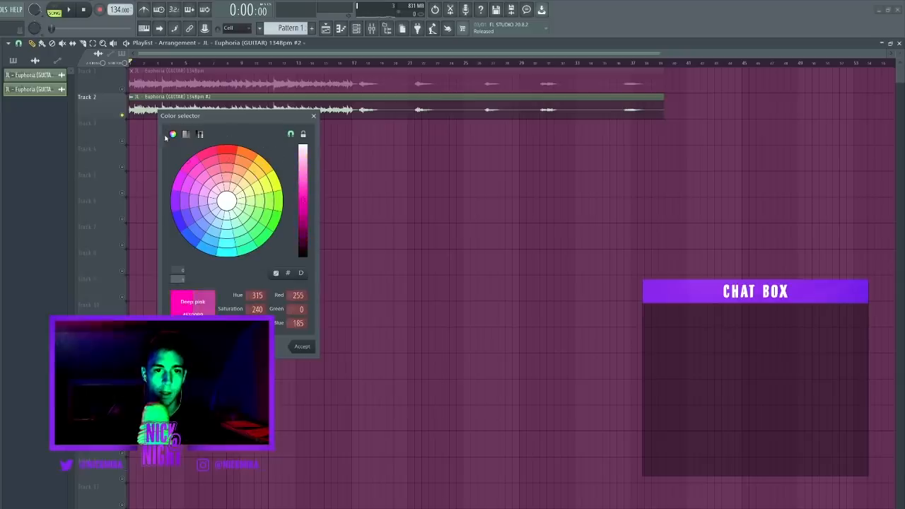
left_click(301, 346)
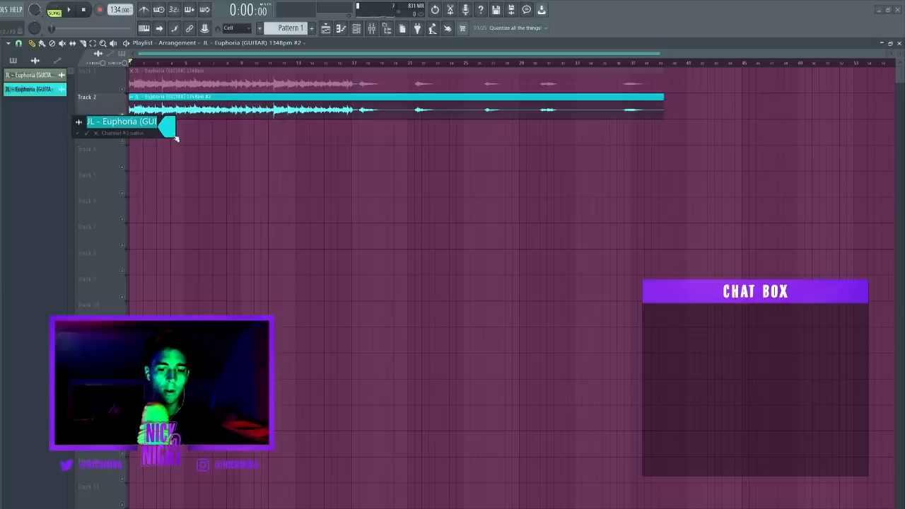
type("RIGHT LAYER #2")
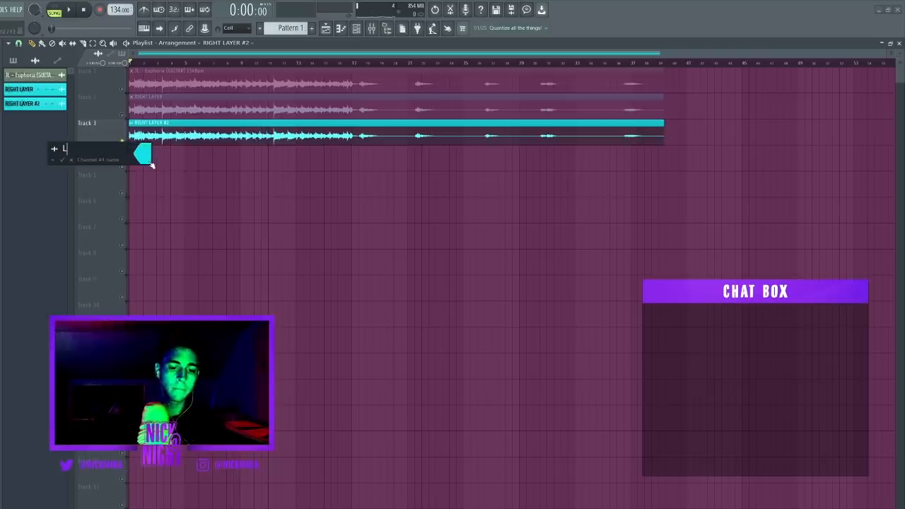
- Enter the LEFT LAYER name for the Track 3 copy
type("EFT L")
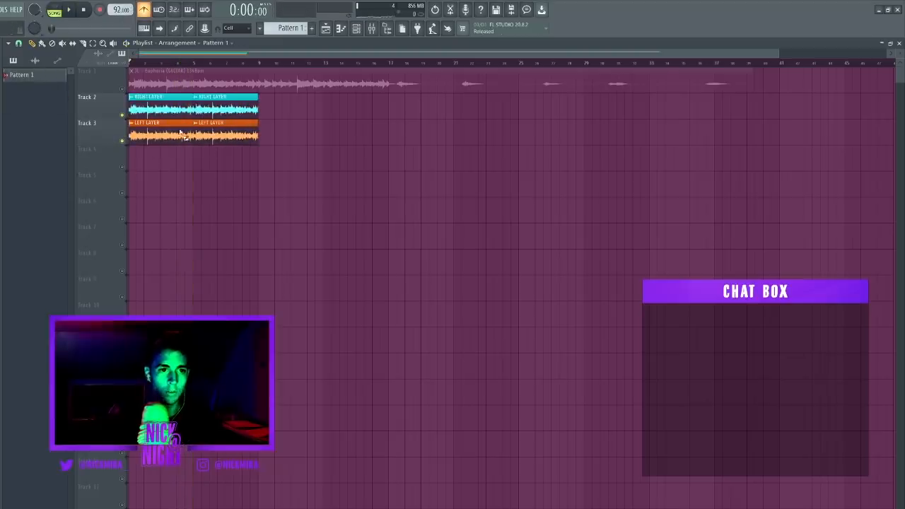
left_click(134, 150)
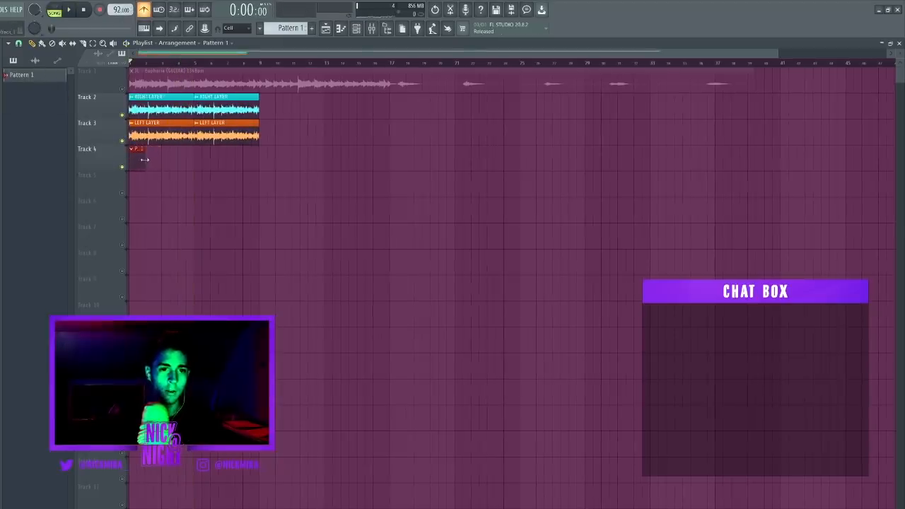
left_click(355, 28)
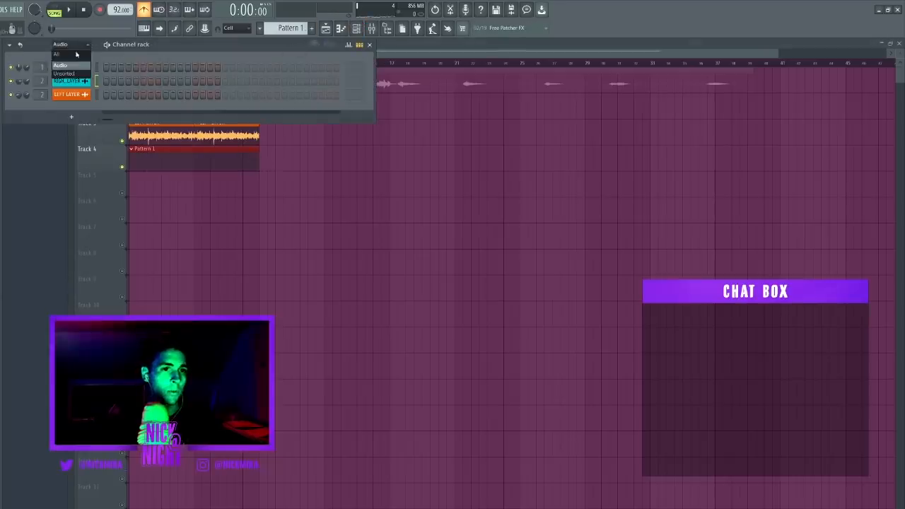
left_click(60, 55)
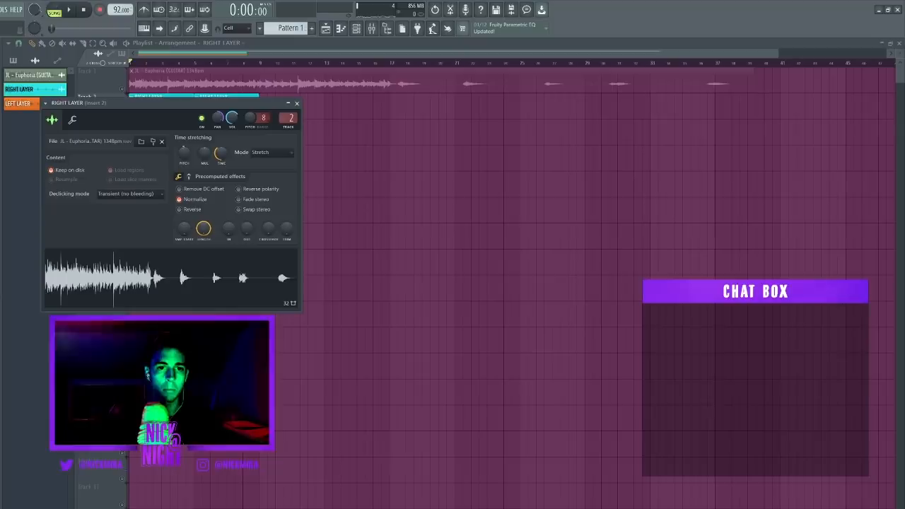
- Raise RIGHT LAYER's pitch to 12 semitones and load Fruity Parametric EQ 2 on Insert 2
left_click_drag(263, 117, 263, 106)
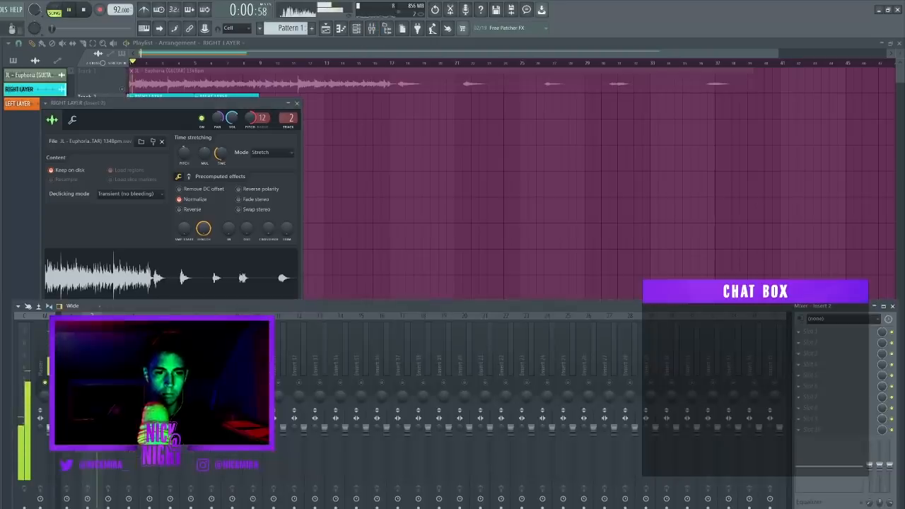
left_click(815, 319)
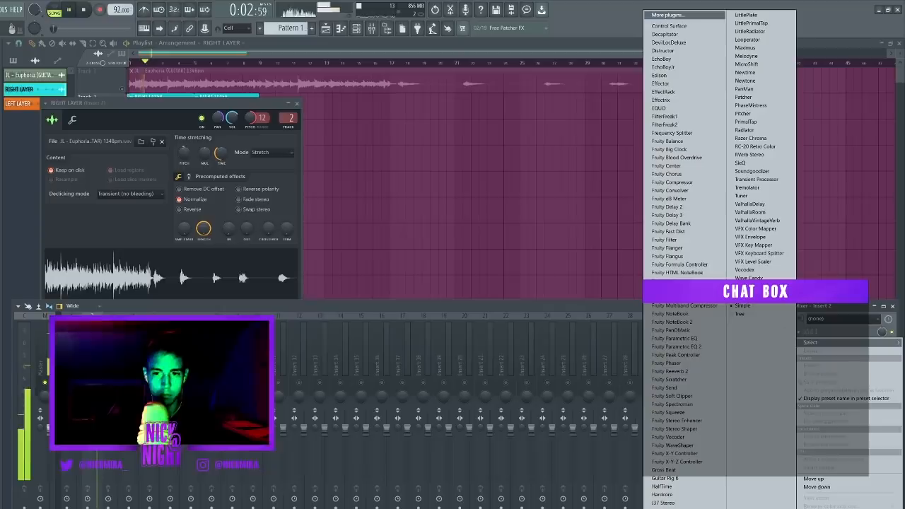
left_click(673, 346)
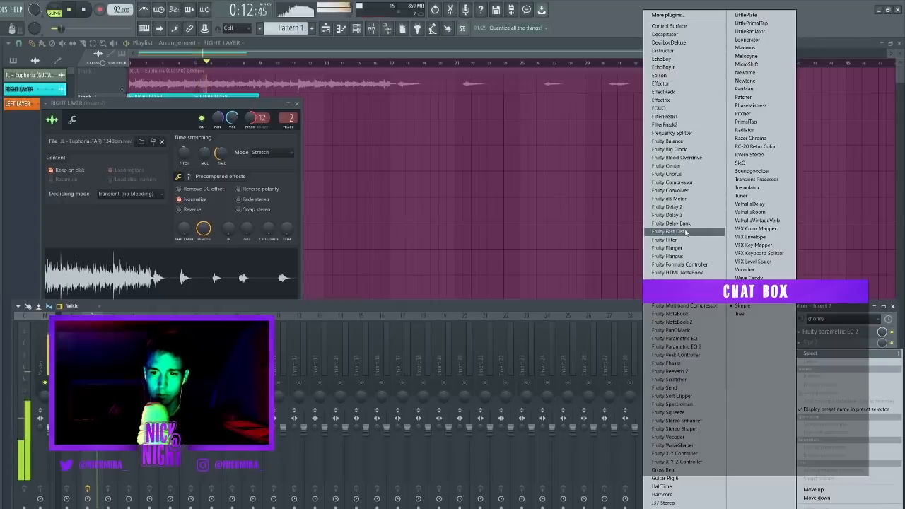
- Load Fruity Fast Dist on Insert 2 after the EQ
left_click(663, 231)
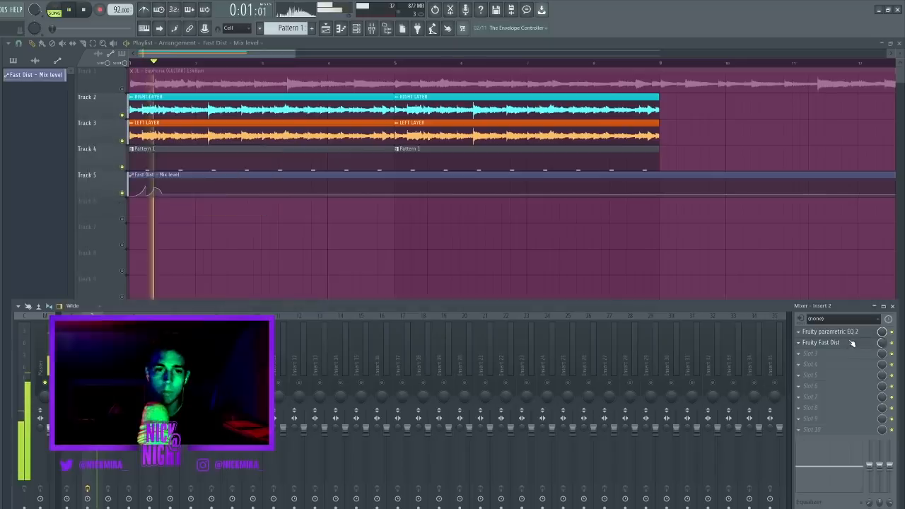
left_click(822, 343)
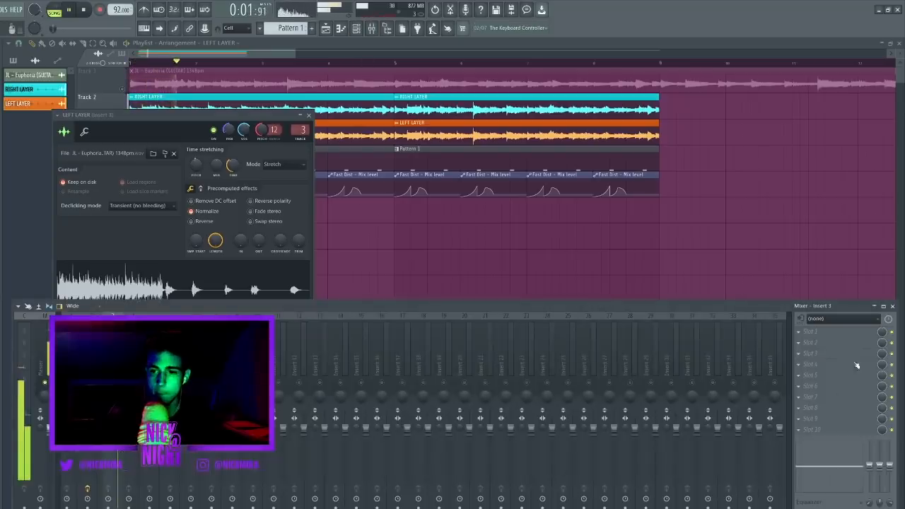
- Bring up the effect list for the guitar's mixer Insert 1
left_click(812, 364)
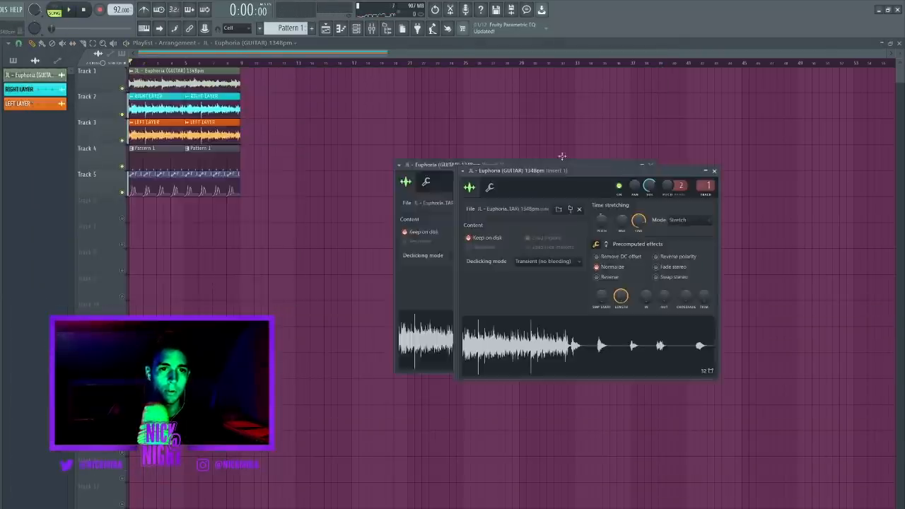
left_click(713, 170)
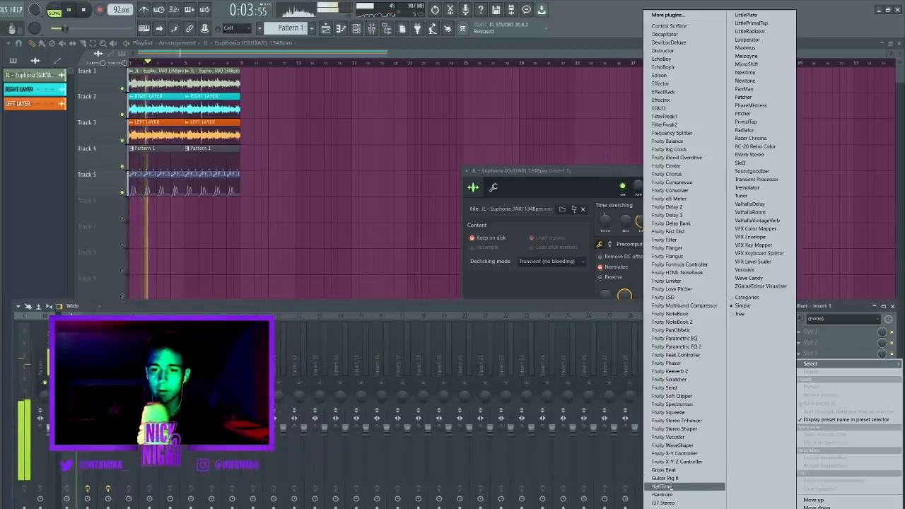
- Load HalfTime (2x over 1 bar) on Insert 1 and close its window
left_click(661, 485)
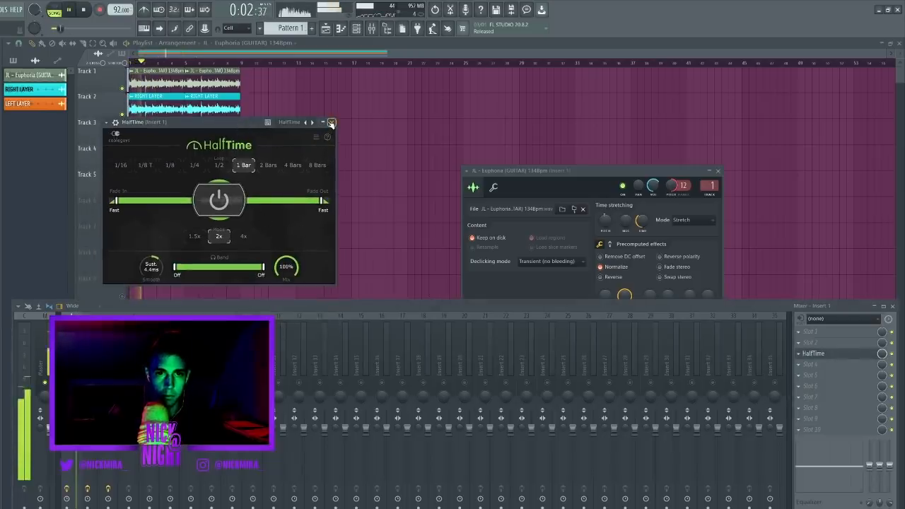
left_click(330, 123)
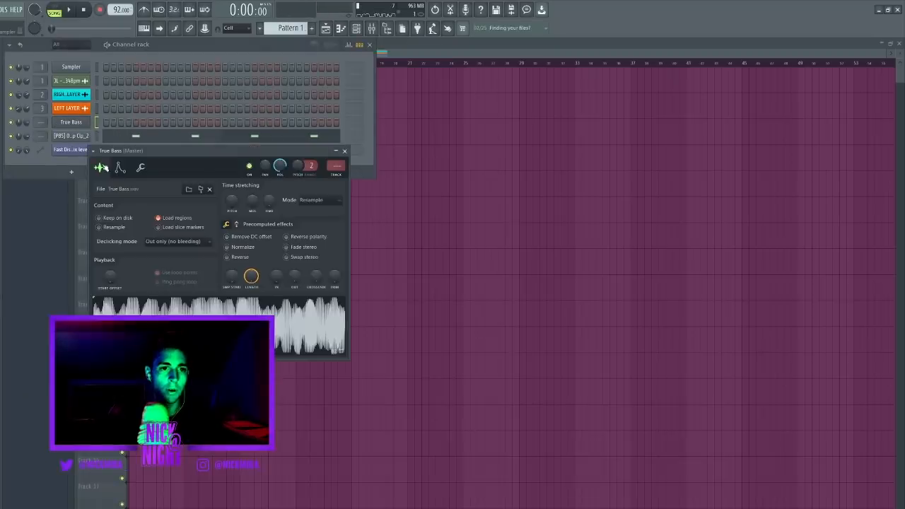
- Open True Bass in the Piano roll and draw its four one-bar bass notes
left_click(344, 151)
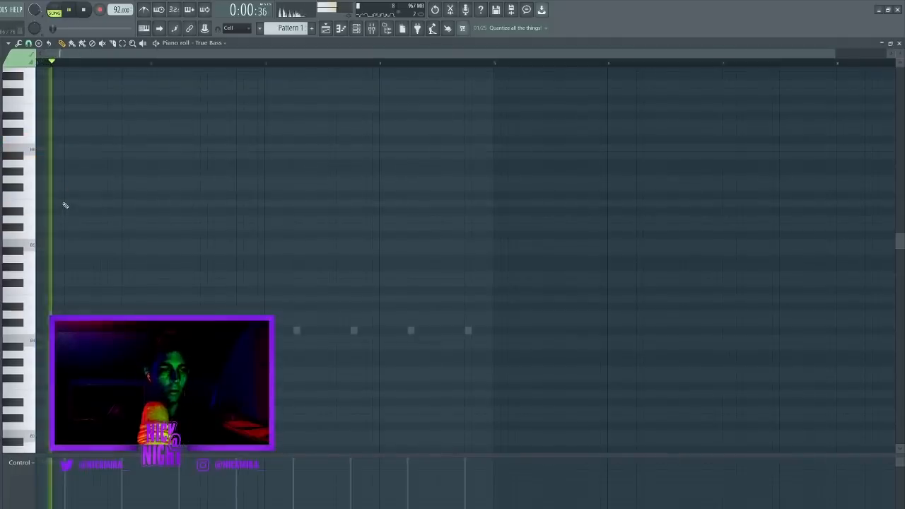
left_click(85, 14)
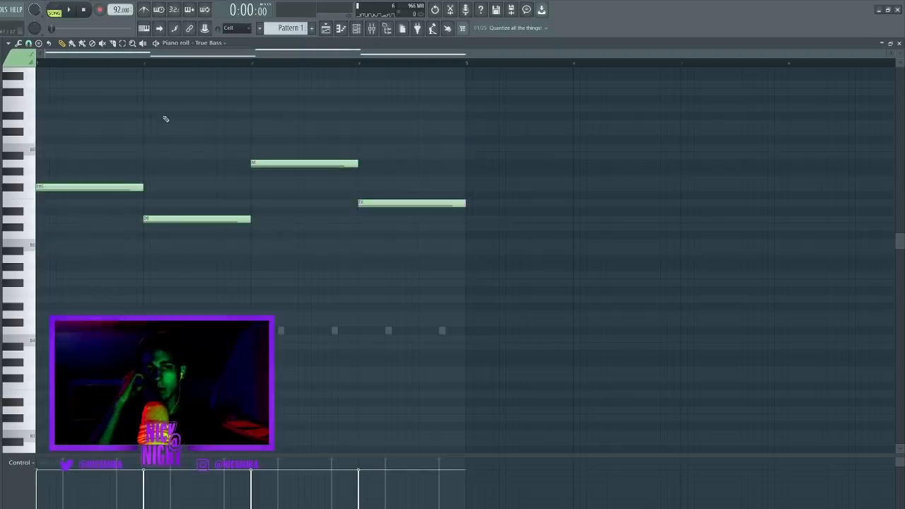
left_click(369, 28)
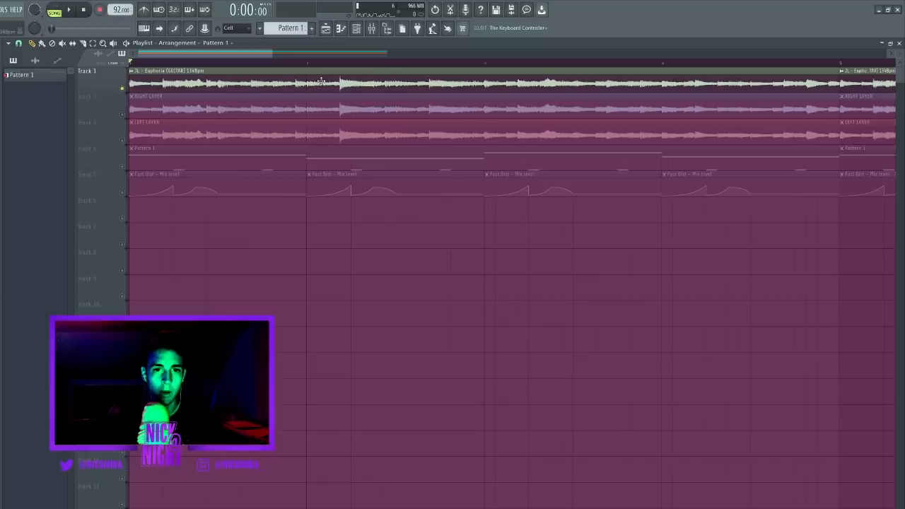
- Select playlist clips to duplicate them out to bar 17
left_click(253, 84)
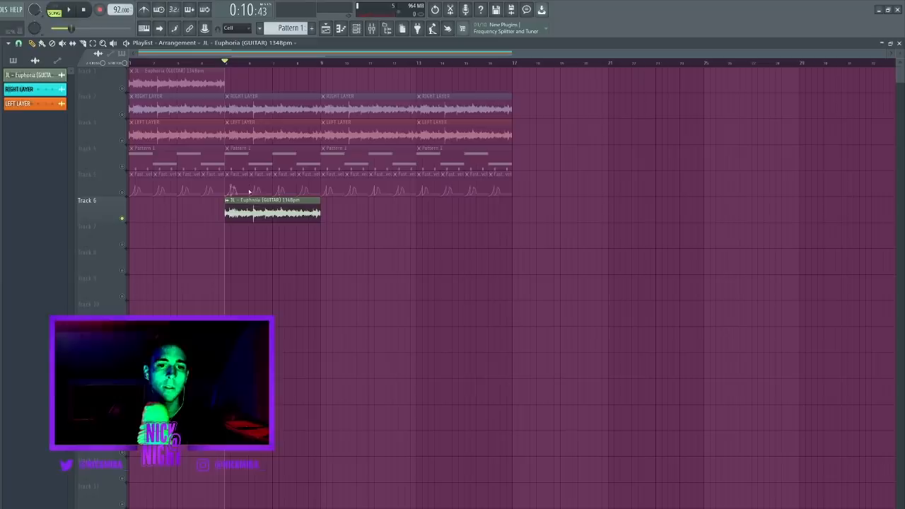
- Make the Track 6 guitar clip a unique #2 sample, then zoom in and shorten it
right_click(251, 205)
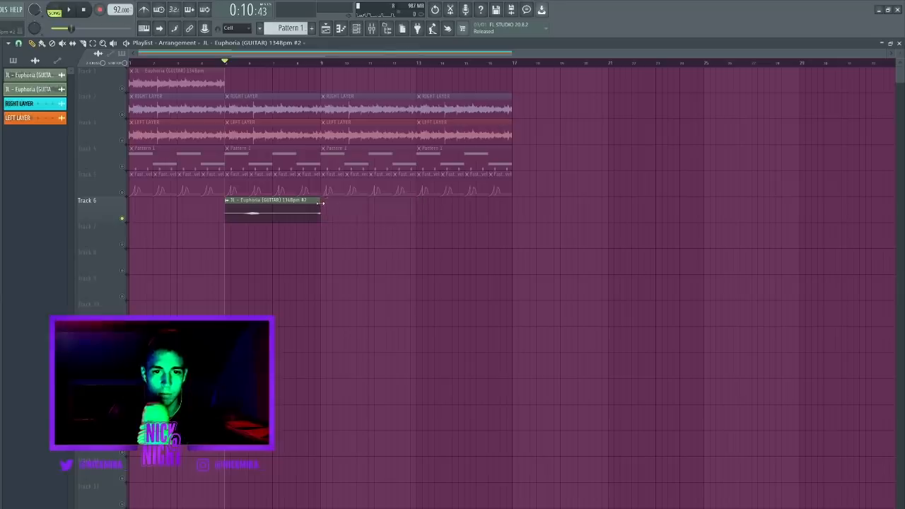
left_click_drag(318, 208, 827, 209)
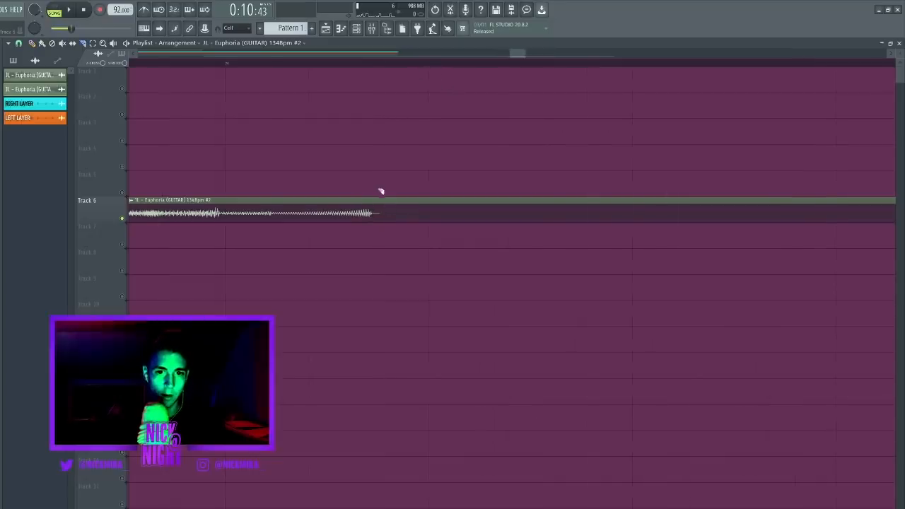
left_click(370, 212)
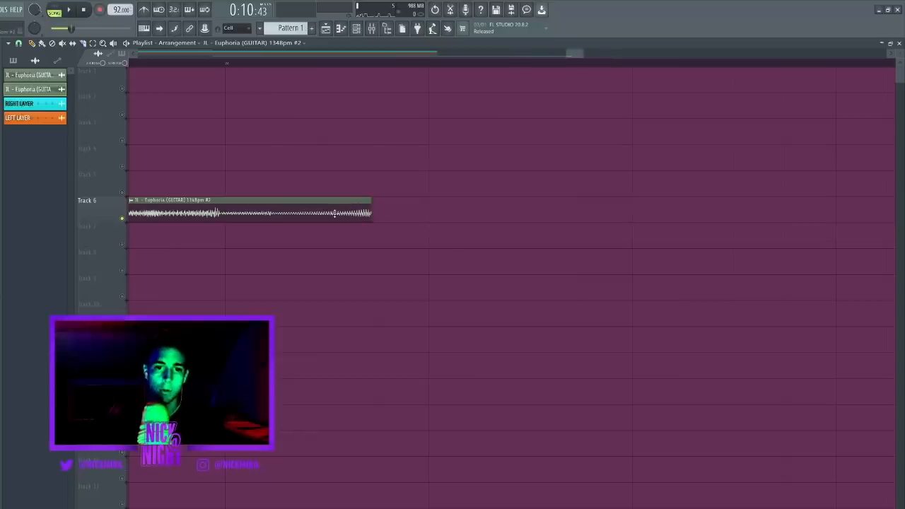
left_click_drag(367, 212, 428, 212)
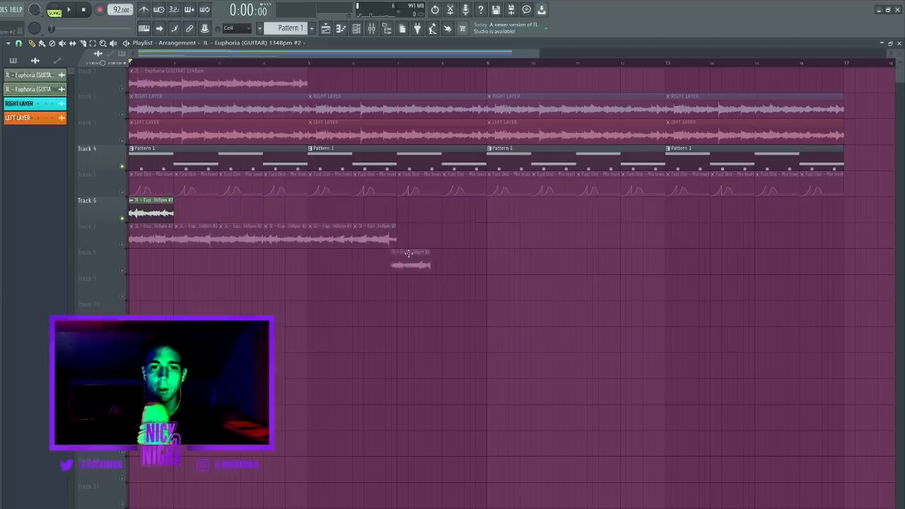
- Move the chopped #2 guitar slices from Track 7 onto Track 6 across bars 1–9 and open their settings
left_click_drag(410, 263, 491, 214)
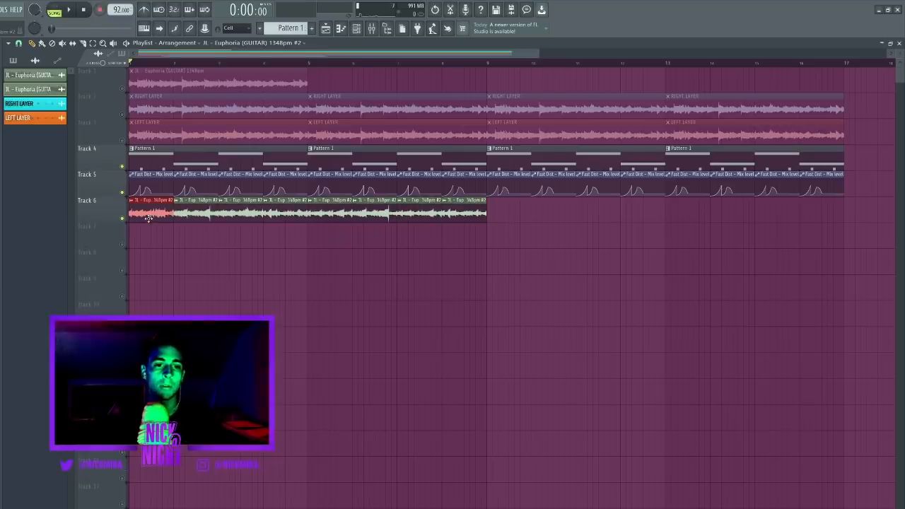
double_click(148, 217)
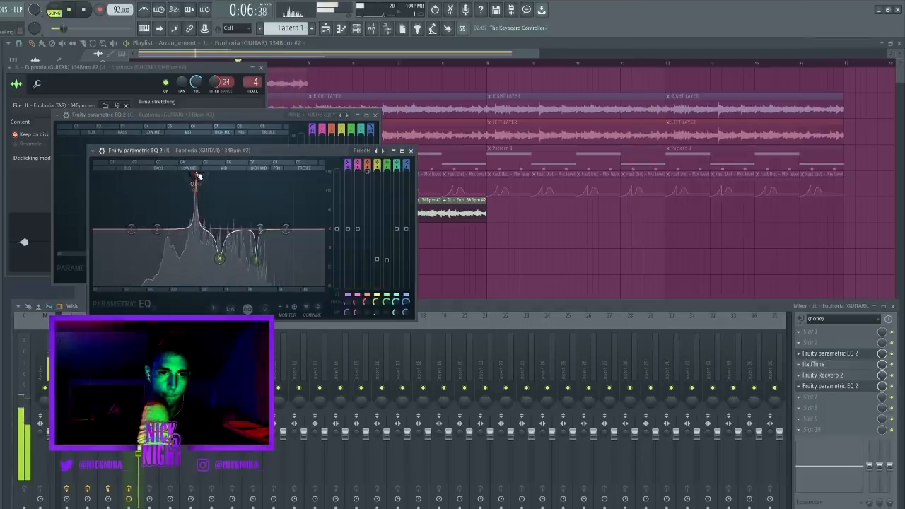
- Drag a Fruity Parametric EQ 2 band into a sharp narrow peak for the #2 slices
left_click_drag(196, 180, 187, 251)
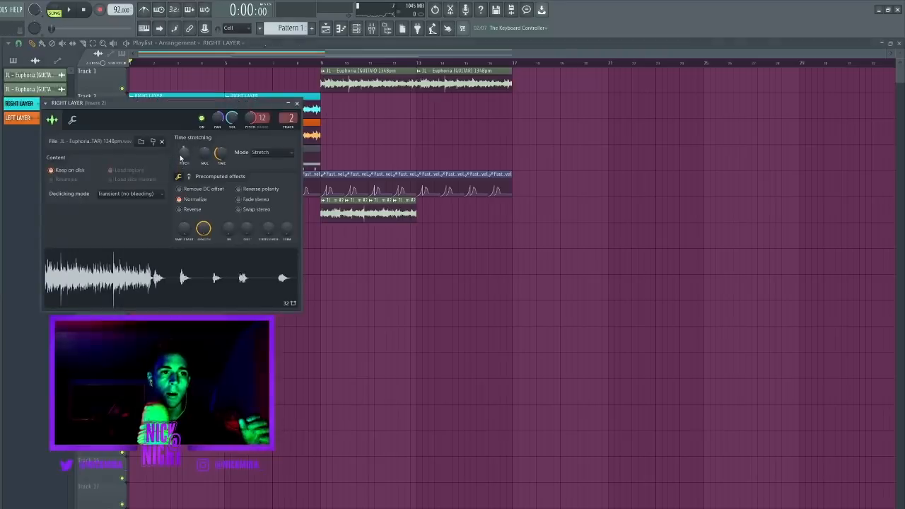
- Close the RIGHT LAYER sample settings window to reveal the playlist
left_click(296, 102)
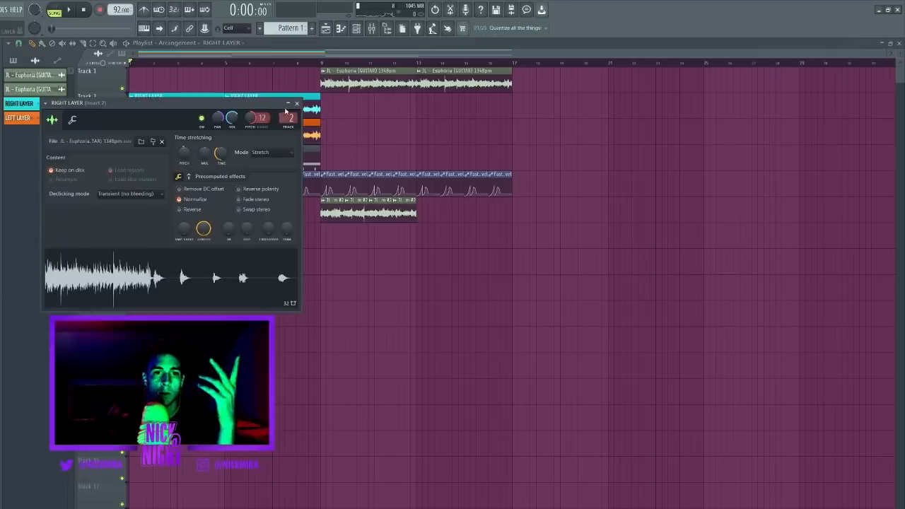
left_click(294, 102)
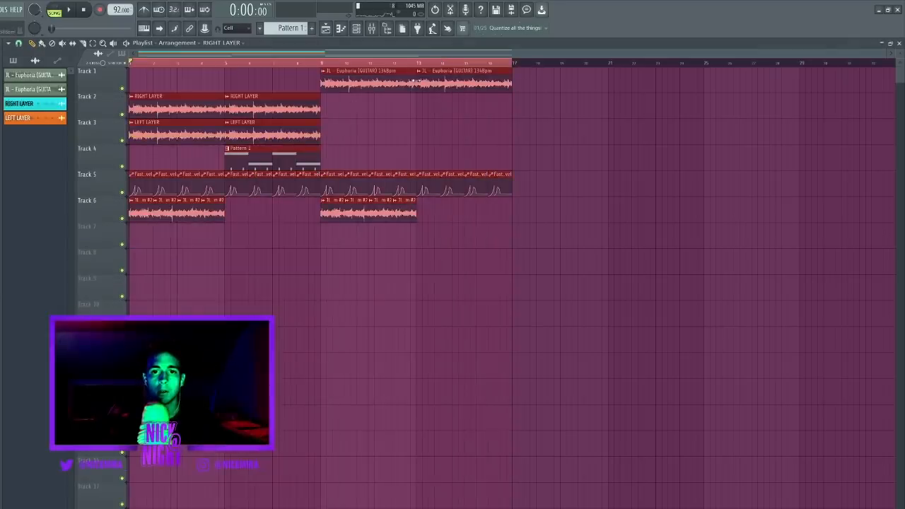